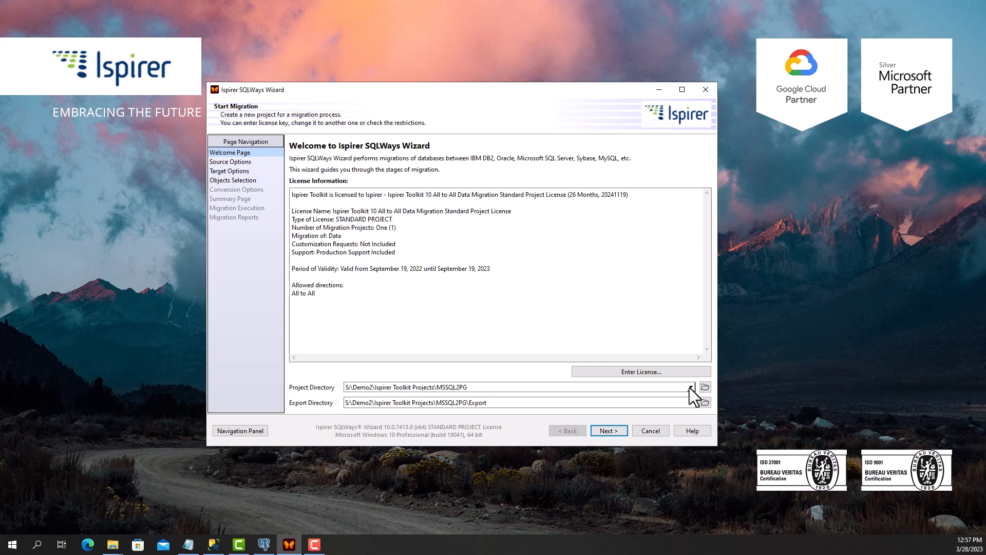
# Keep the MSSQL2PG project directory and continue to the source database page
pyautogui.click(690, 388)
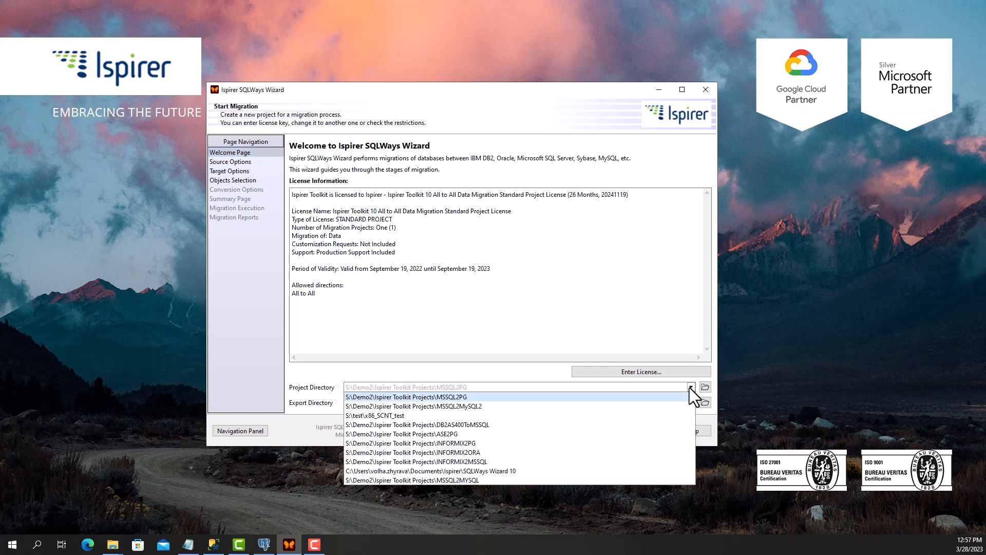
pyautogui.click(407, 396)
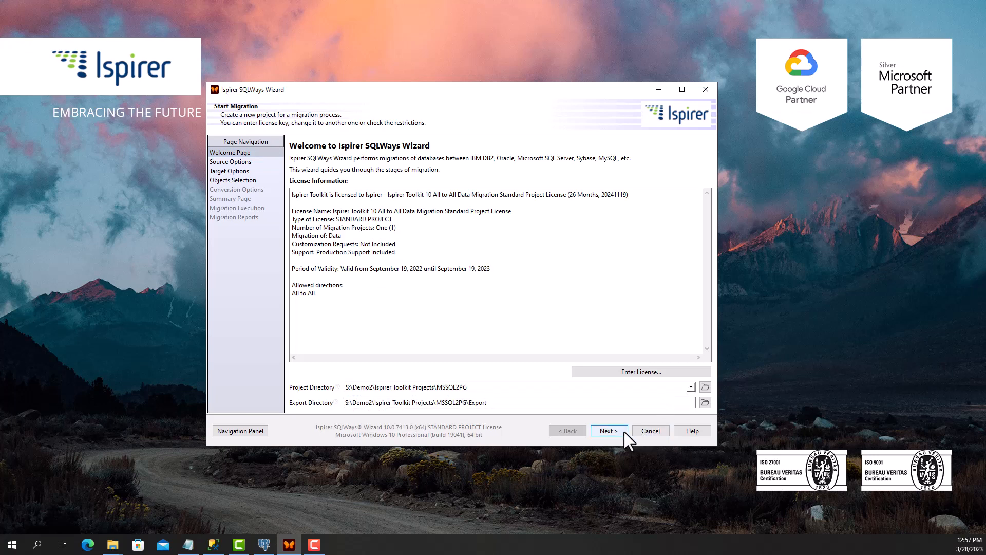
pyautogui.click(607, 431)
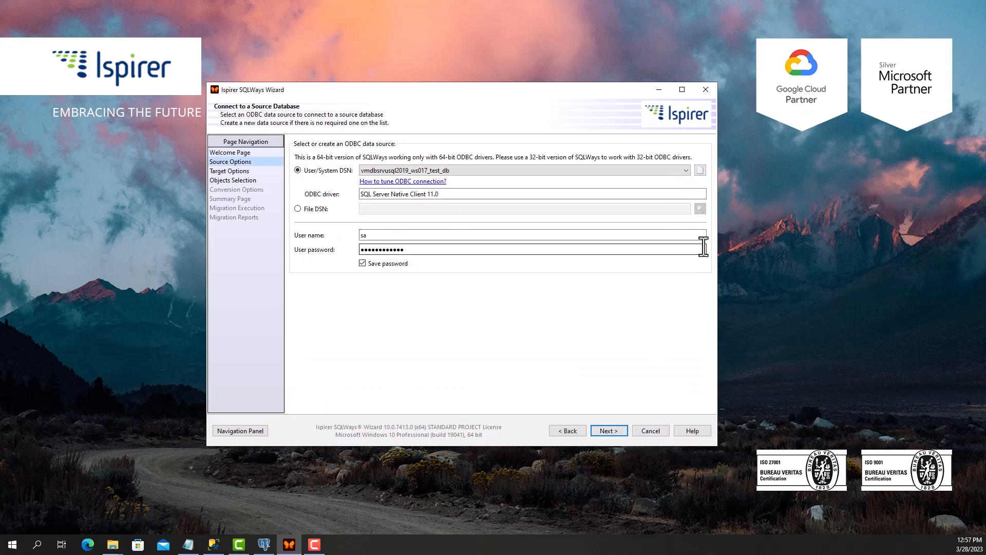
# Choose the vmdbsrvusql2019_ws017_test_db ODBC data source with user sa
pyautogui.click(699, 169)
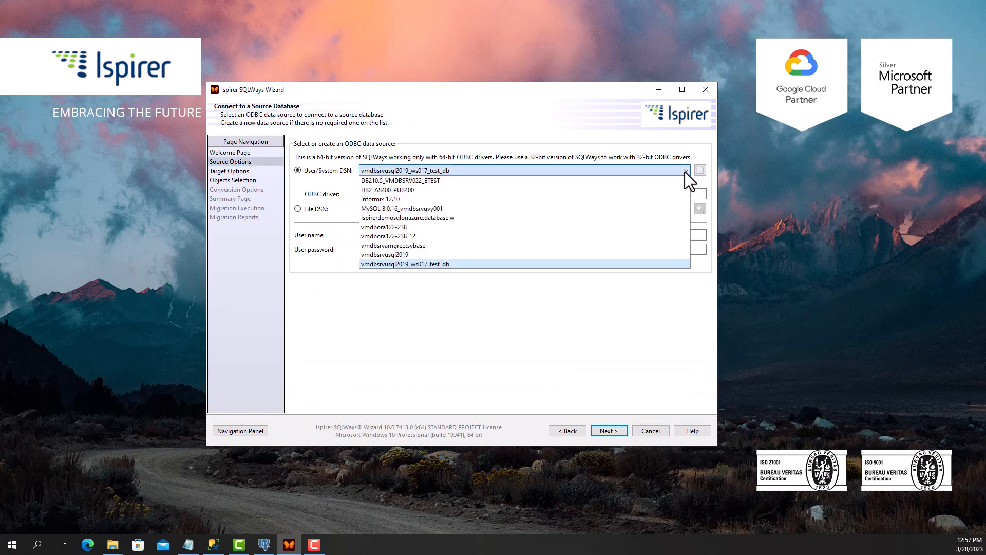
pyautogui.click(405, 264)
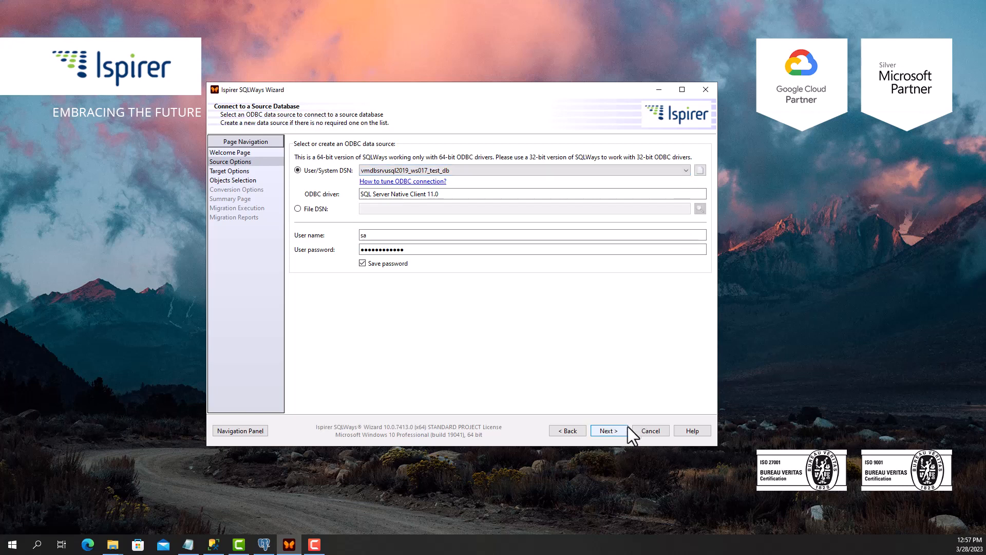
# Keep PostgreSQL 15 as target on host vmdbsrvupostgre, port 5432, database A_MSSQL2PG
pyautogui.click(607, 430)
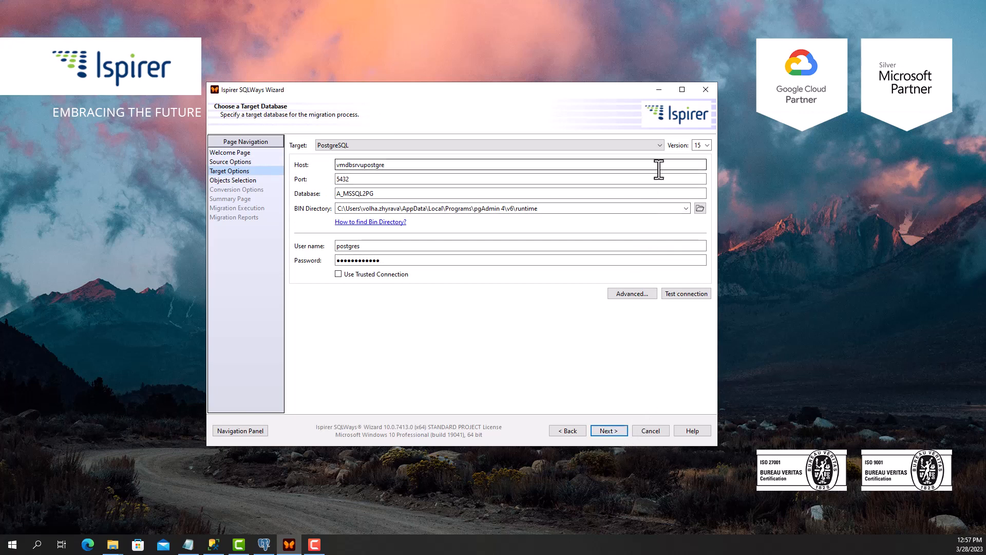
pyautogui.click(659, 145)
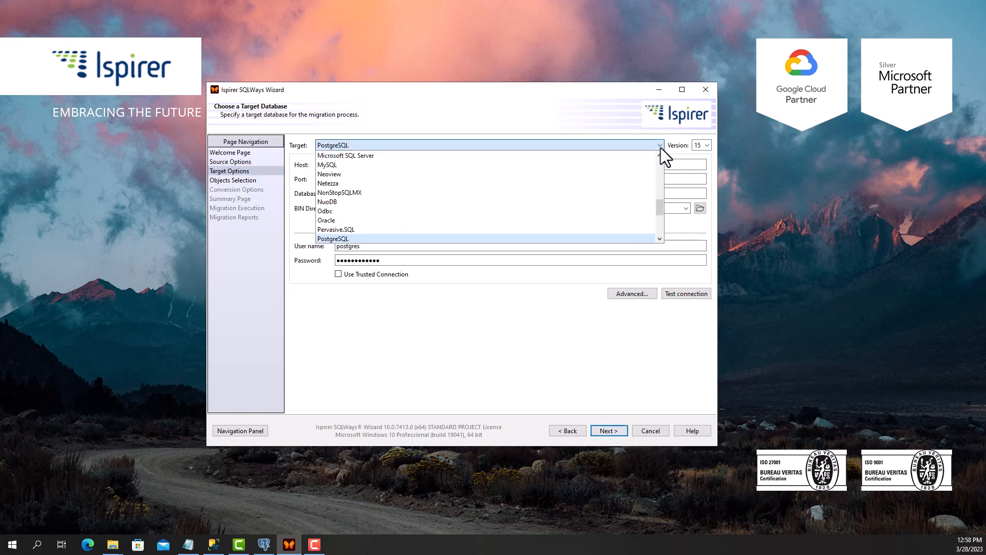
pyautogui.click(332, 239)
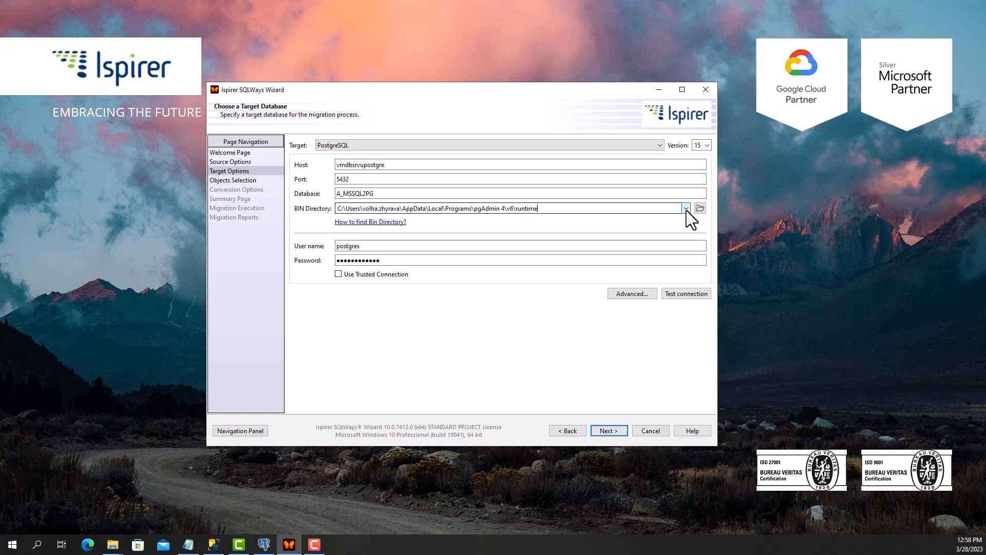
# Add all 14 source database objects to the export list and reach the DDL options
pyautogui.click(607, 431)
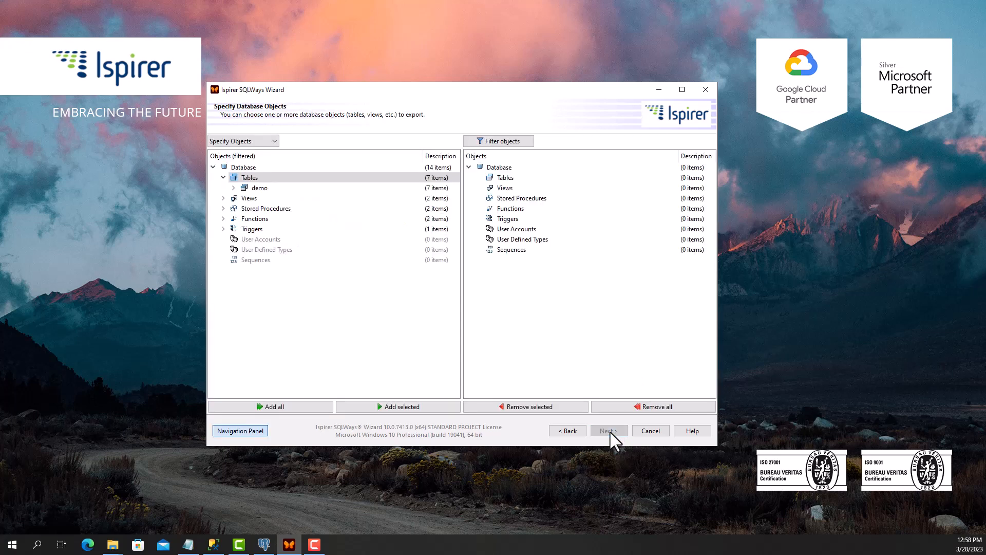
pyautogui.click(233, 187)
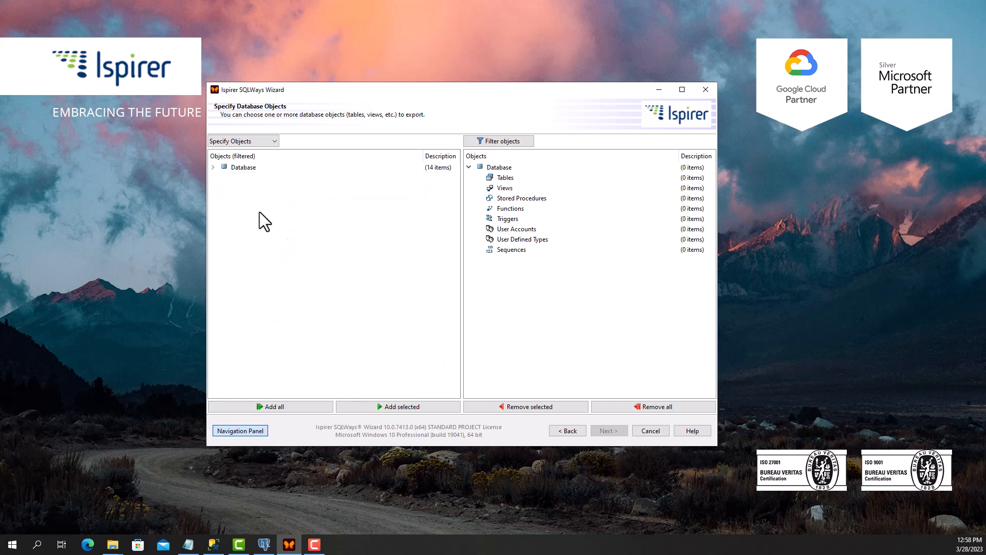
pyautogui.moveTo(234, 207)
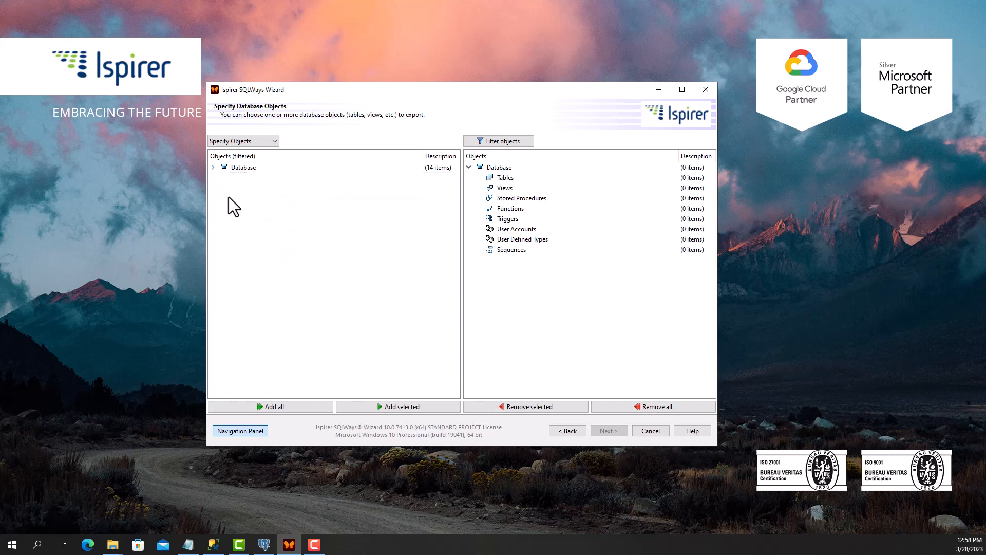
pyautogui.click(271, 406)
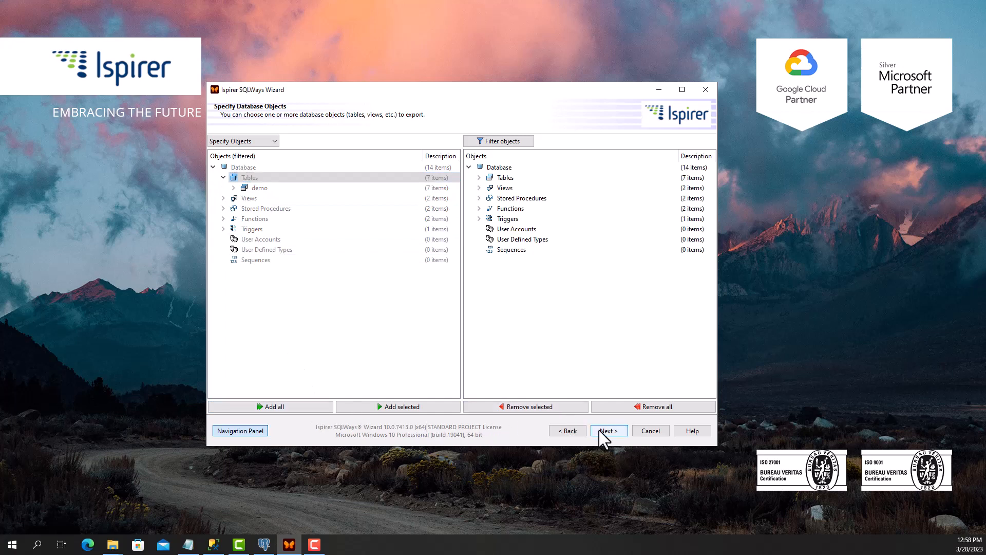
pyautogui.click(607, 430)
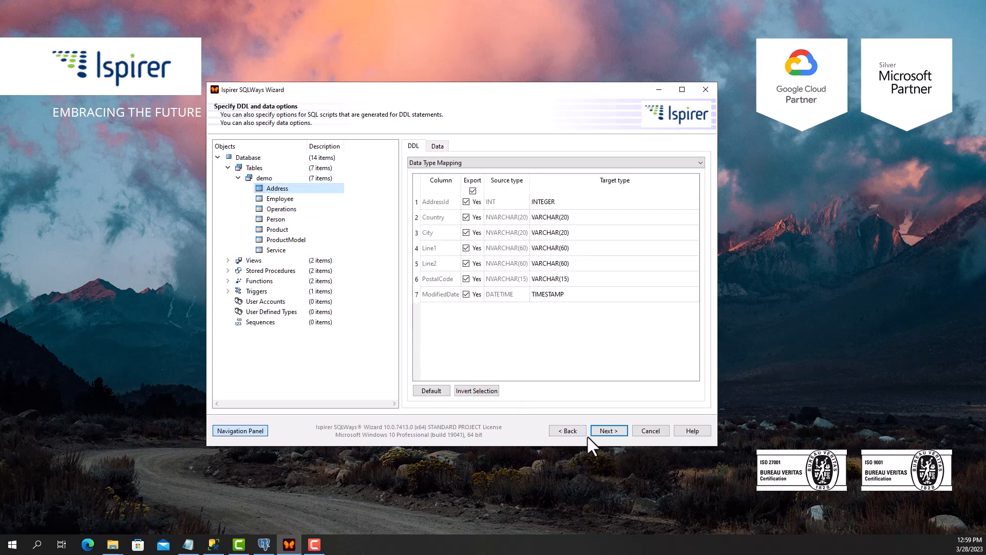
# Accept the type mappings, pass the 14-object summary and reach Migration Execution
pyautogui.click(607, 431)
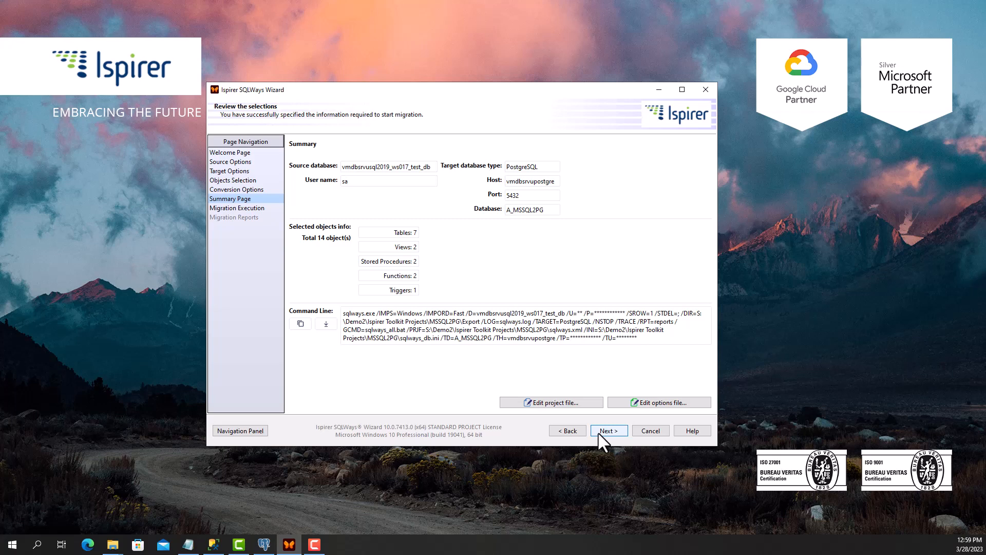
pyautogui.click(607, 430)
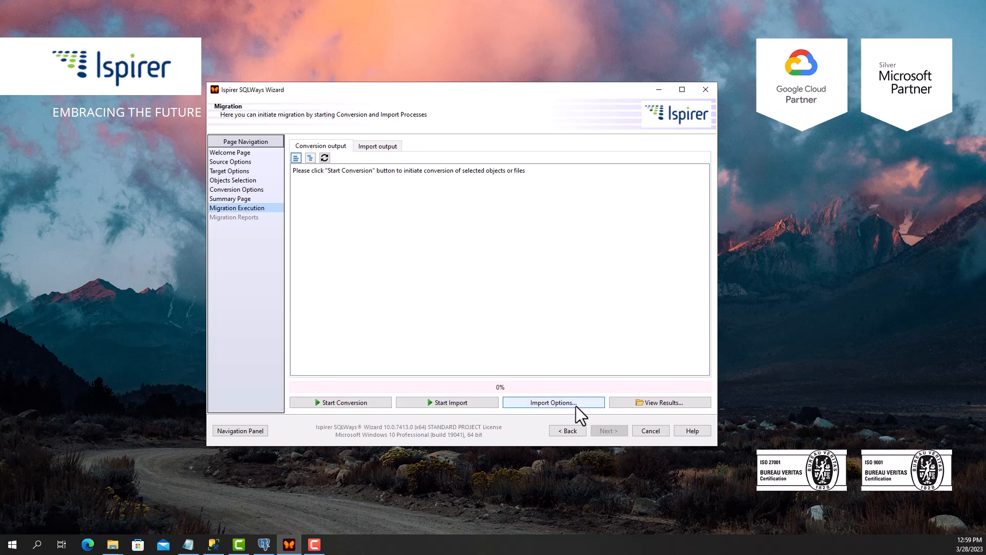
# Confirm import settings and run conversion and import of all 14 objects to 100%
pyautogui.click(553, 402)
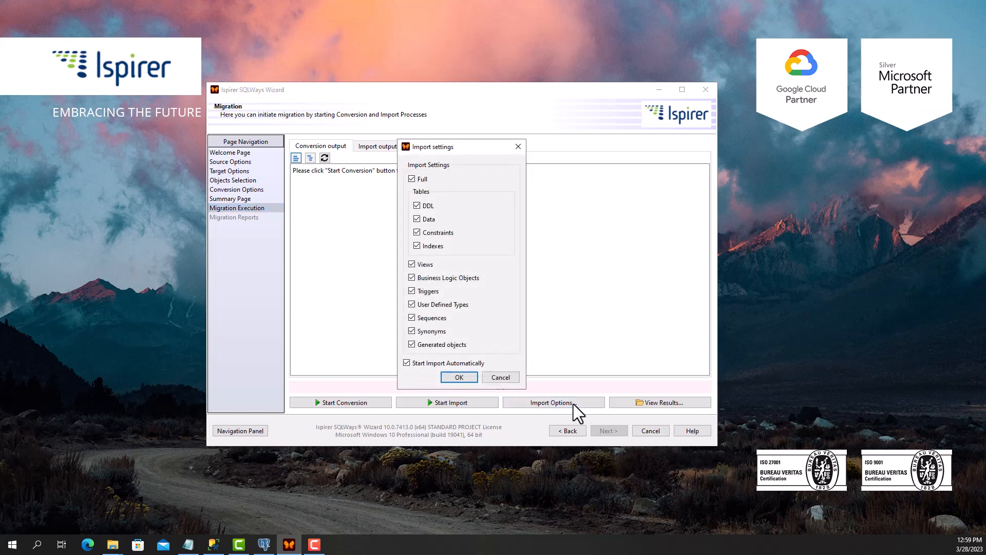
pyautogui.moveTo(551, 393)
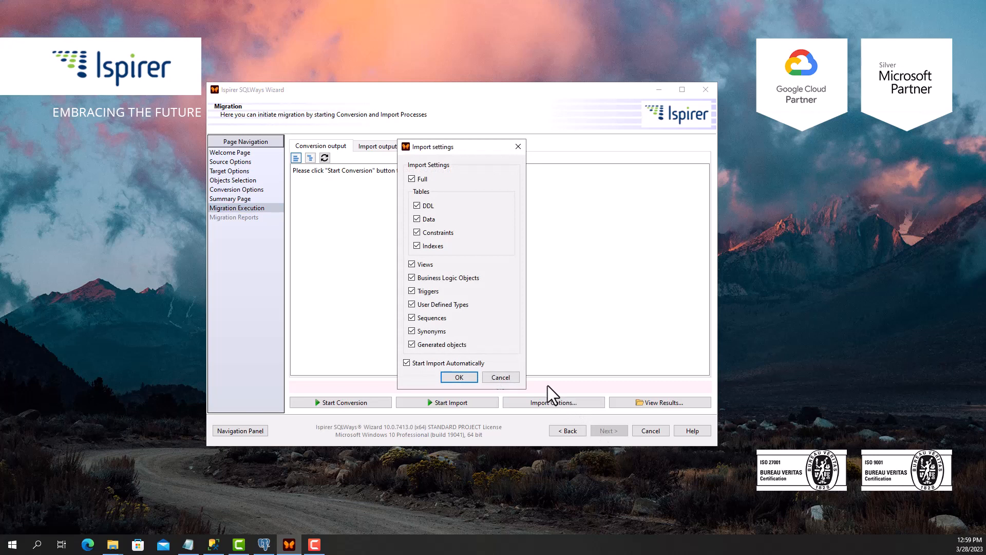
pyautogui.click(458, 377)
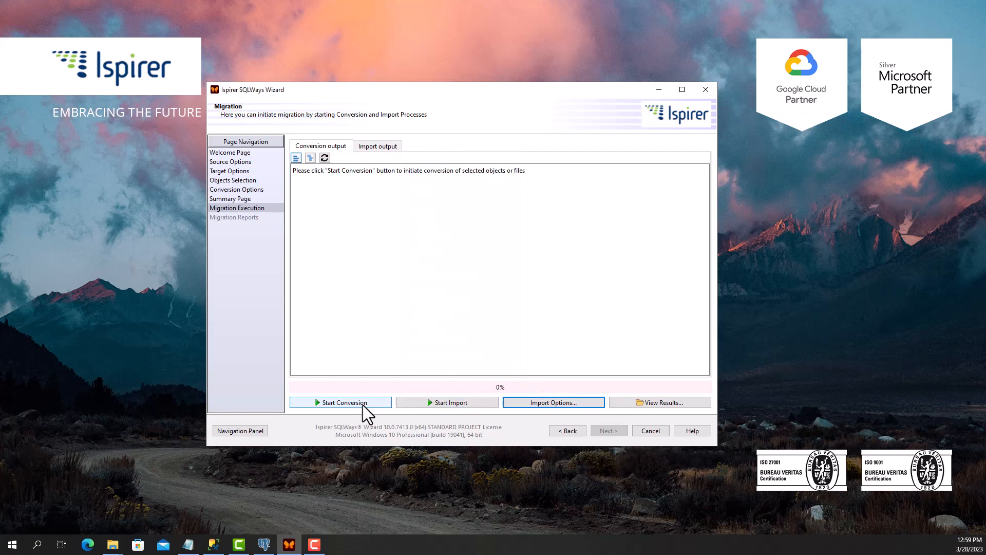
pyautogui.click(340, 401)
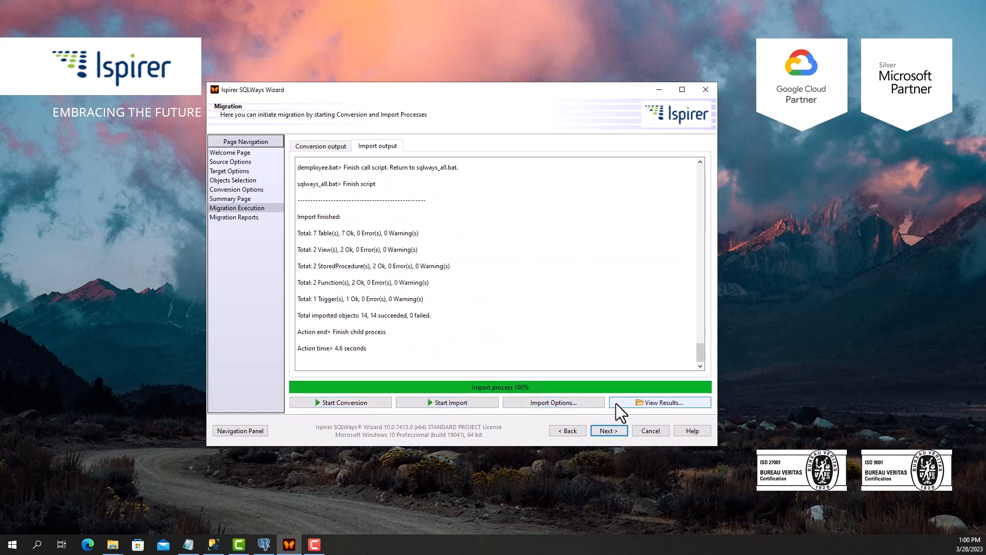
pyautogui.moveTo(659, 402)
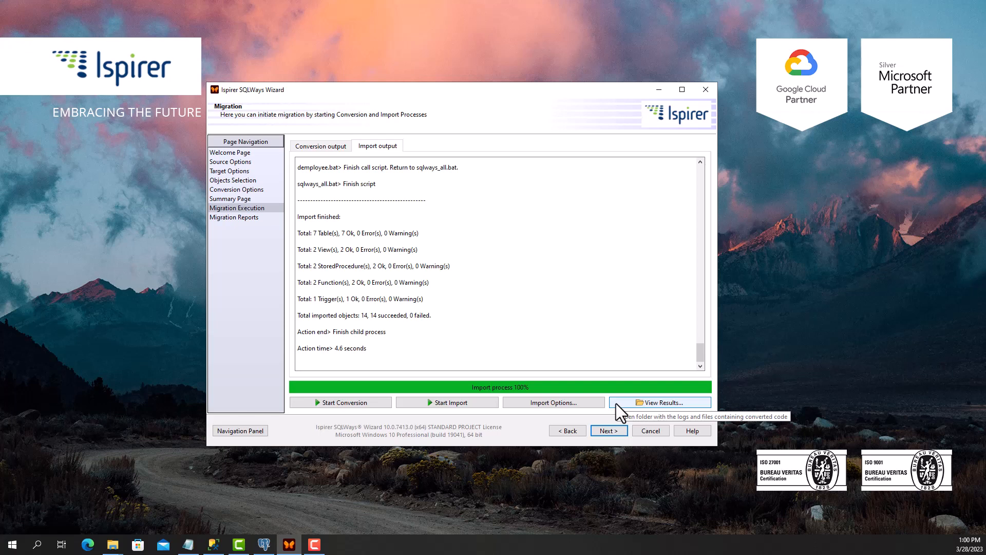
pyautogui.click(660, 401)
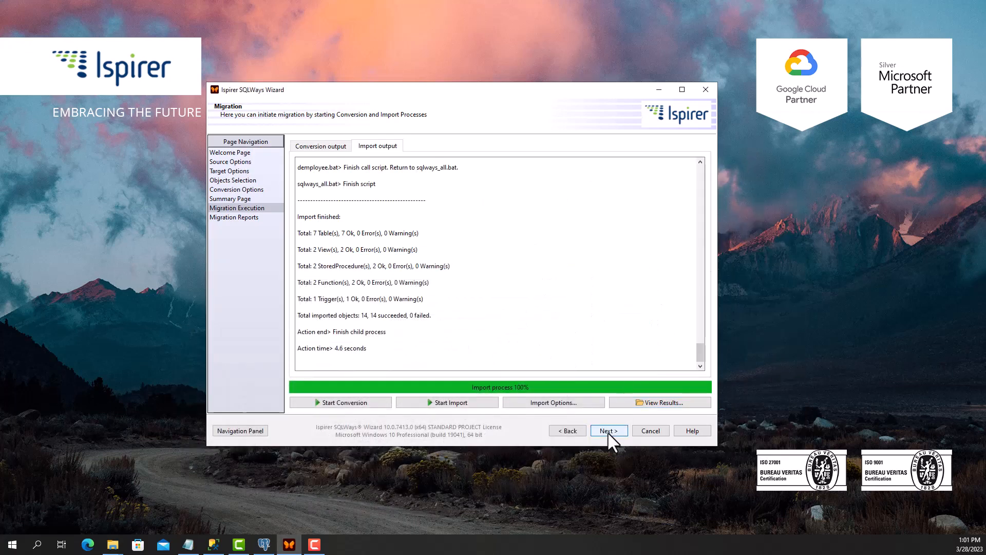
# Review the conversion and import reports showing 100% of 14 objects, then finish the wizard
pyautogui.click(607, 430)
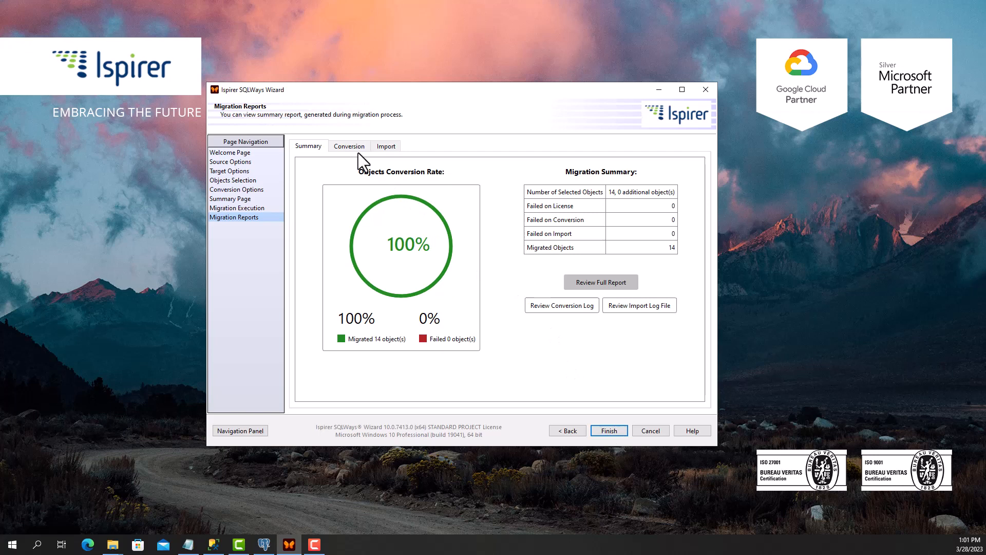
pyautogui.click(348, 146)
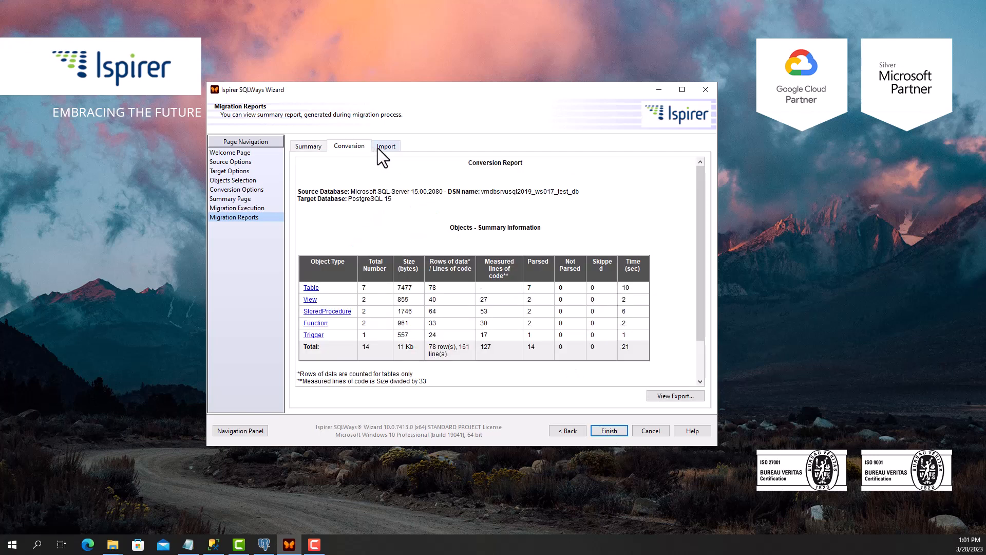
pyautogui.click(386, 145)
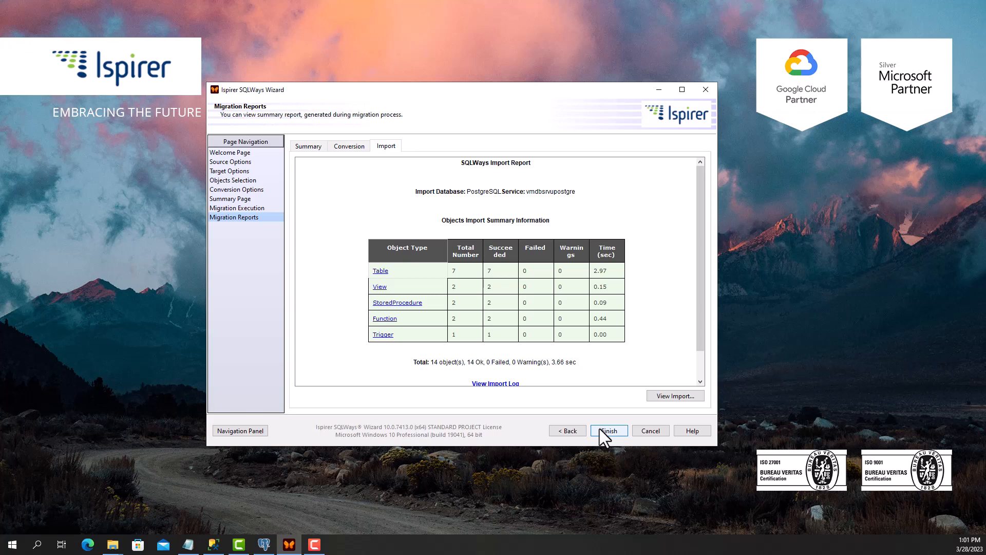
pyautogui.click(607, 431)
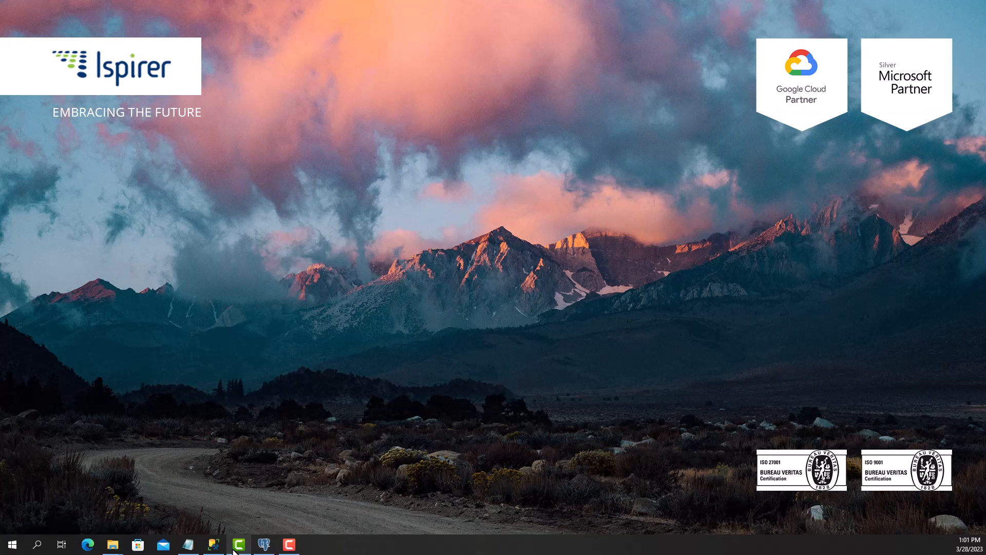
# Review the original InsertProduct procedure source in SSMS
pyautogui.click(237, 544)
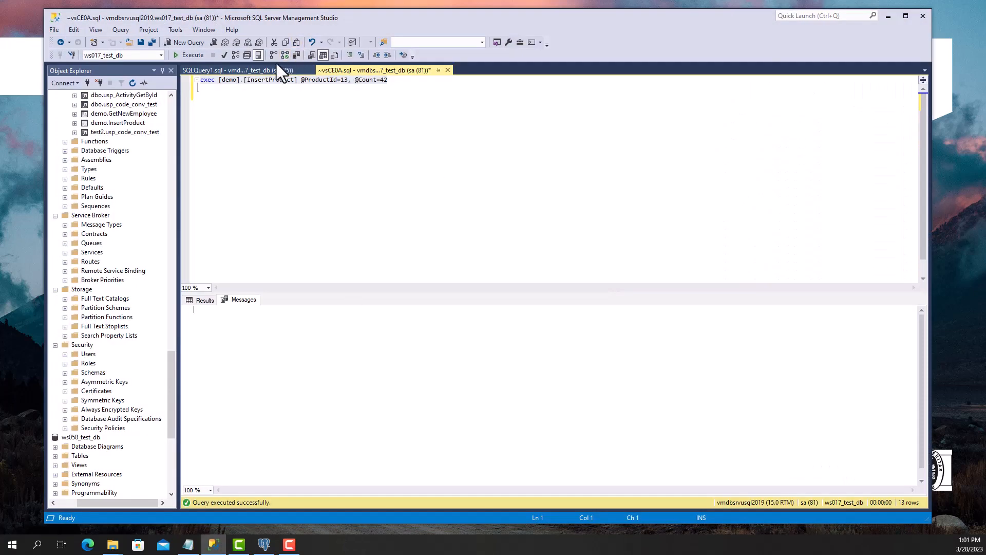
pyautogui.click(239, 70)
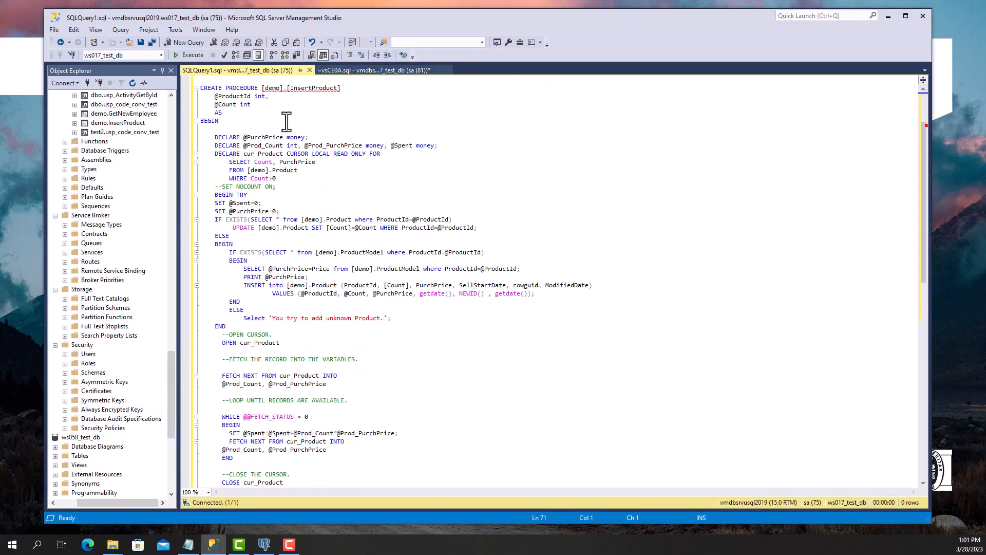
pyautogui.scroll(-3)
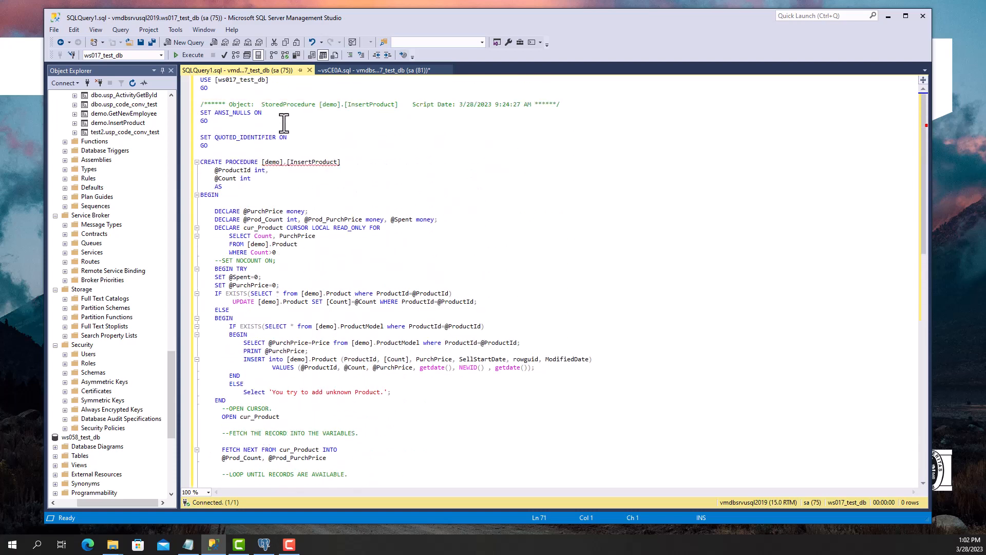
pyautogui.moveTo(374, 70)
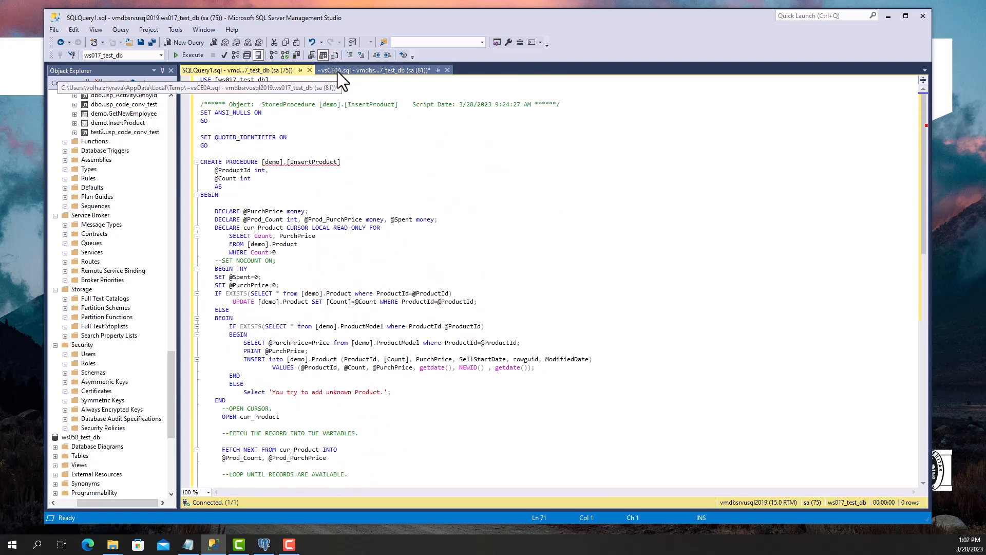
# Execute the InsertProduct call for ProductId 13 with Count 42
pyautogui.click(371, 70)
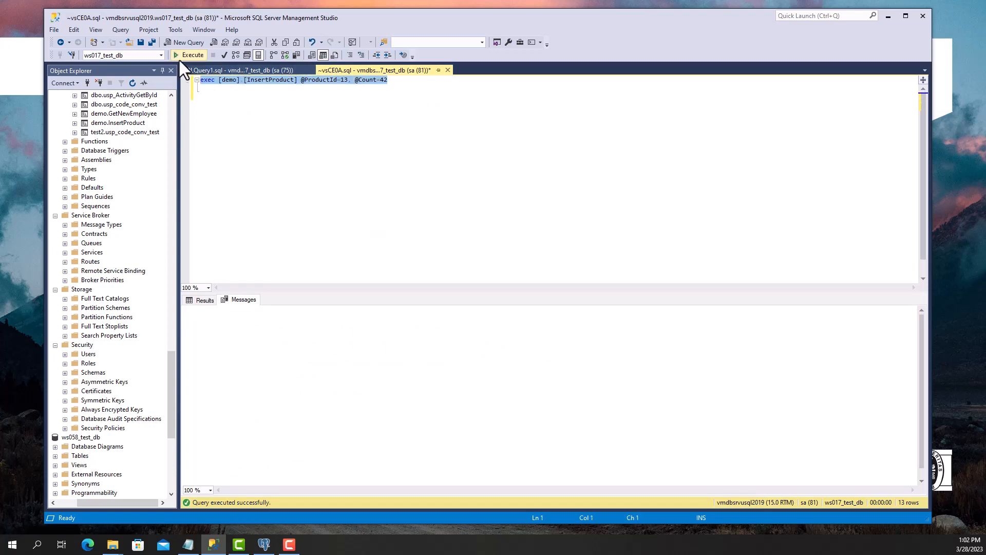
pyautogui.moveTo(189, 55)
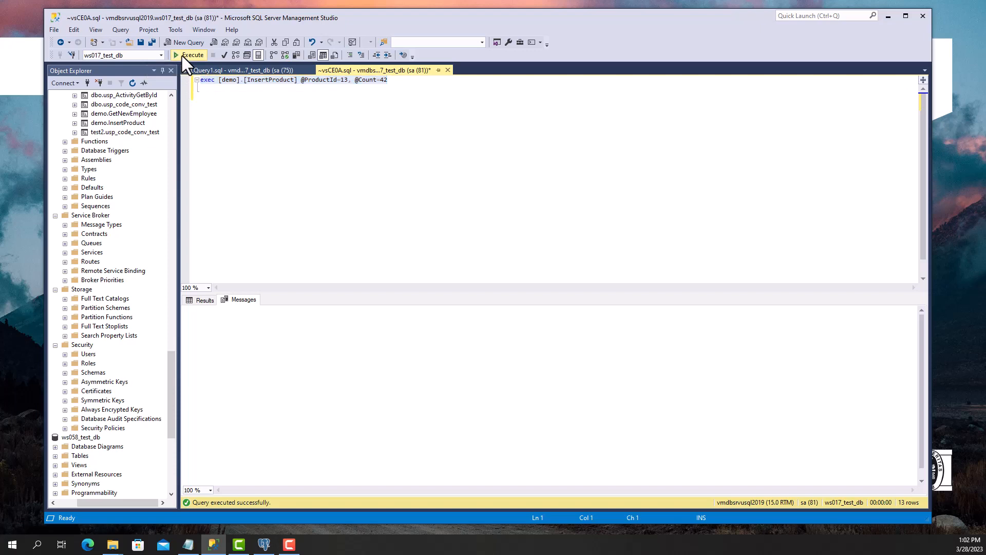
pyautogui.click(192, 54)
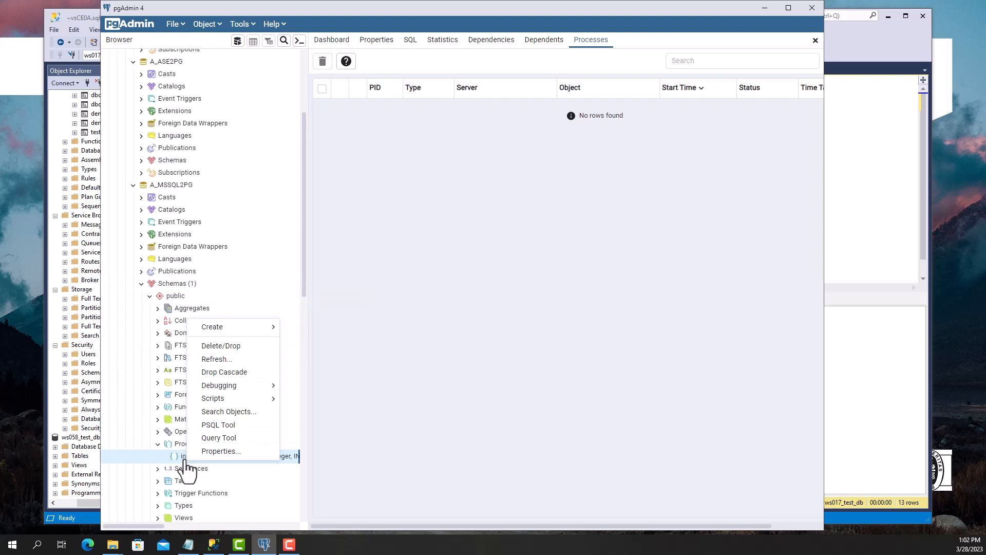
# Run call public.insertproduct(13, 42, 0, ...) with FETCH, returning 13 Product rows
pyautogui.click(218, 438)
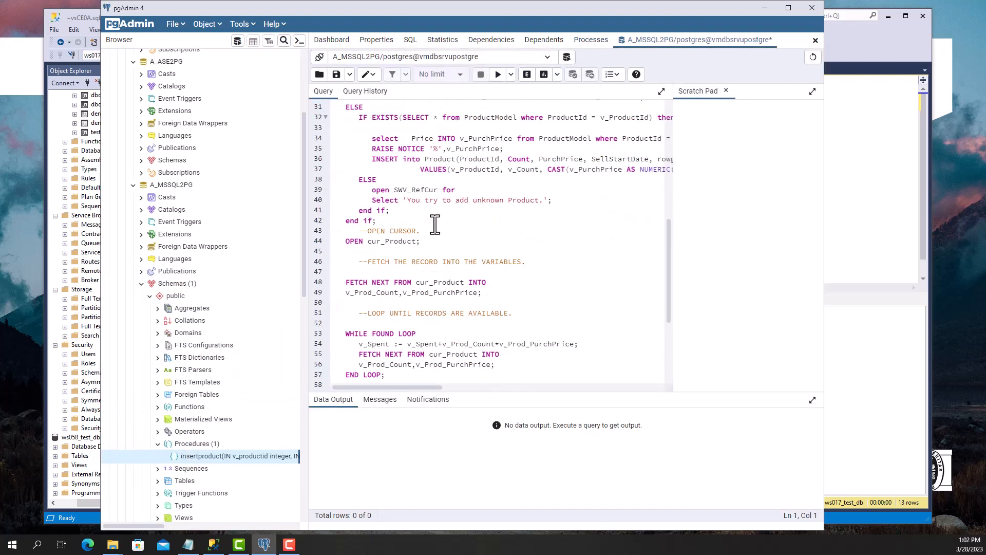
pyautogui.scroll(-3)
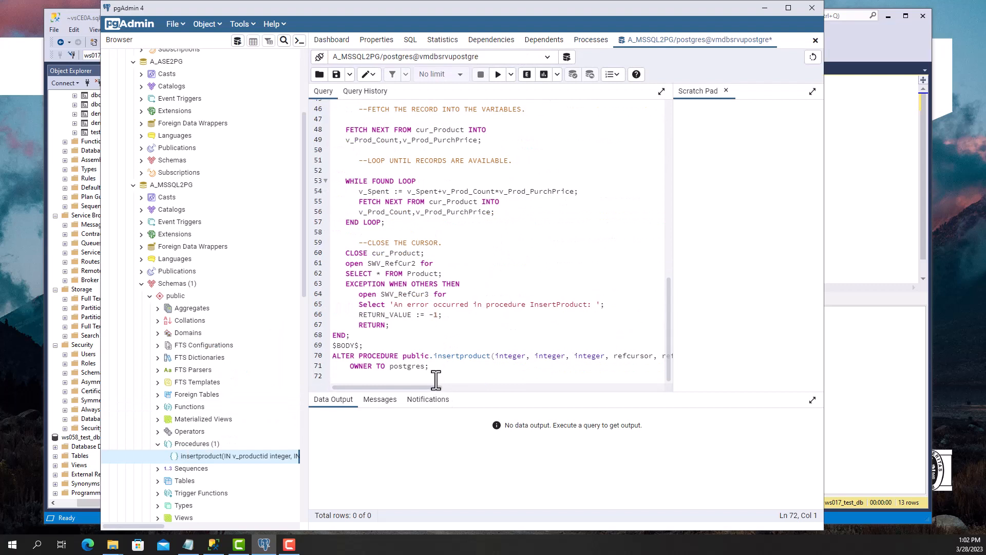
pyautogui.write("call public.insertproduct(13, 42, 0, 'swv_refcur'::refcursor, 'swv_refcur2'::refcursor);")
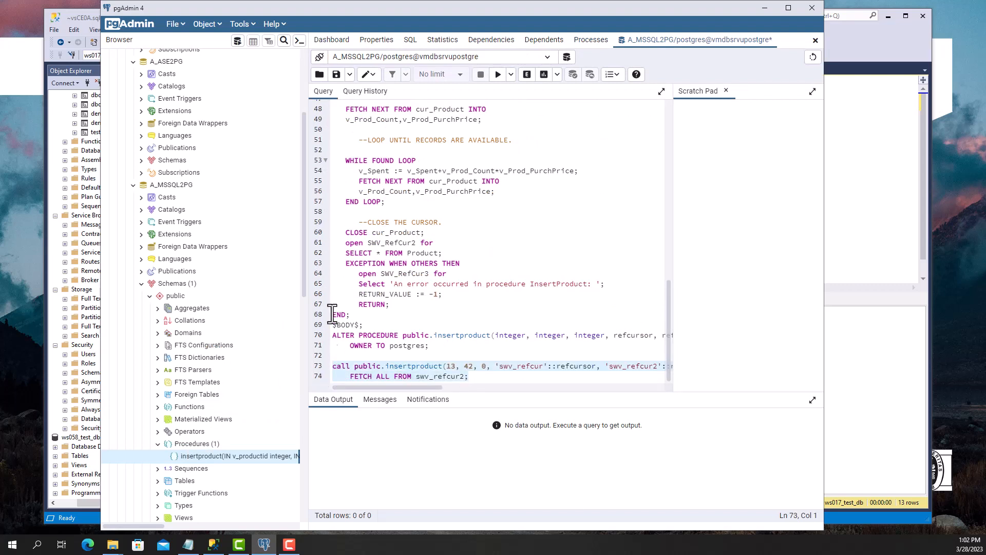
pyautogui.click(497, 74)
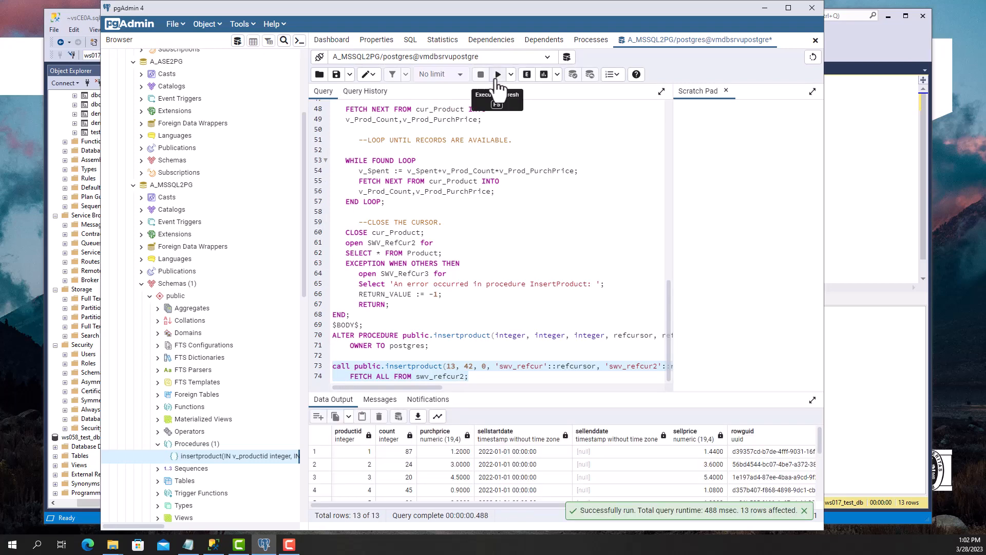
pyautogui.scroll(-3)
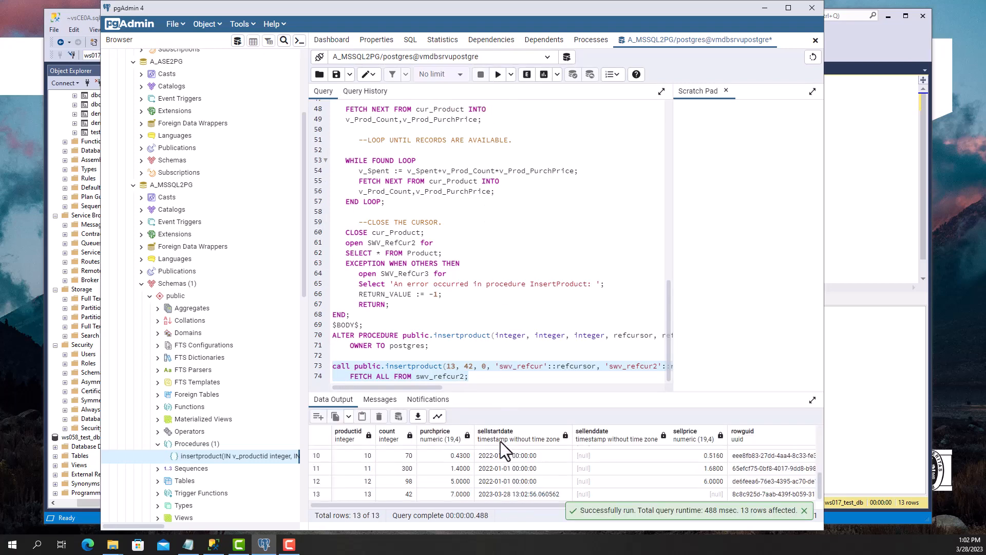